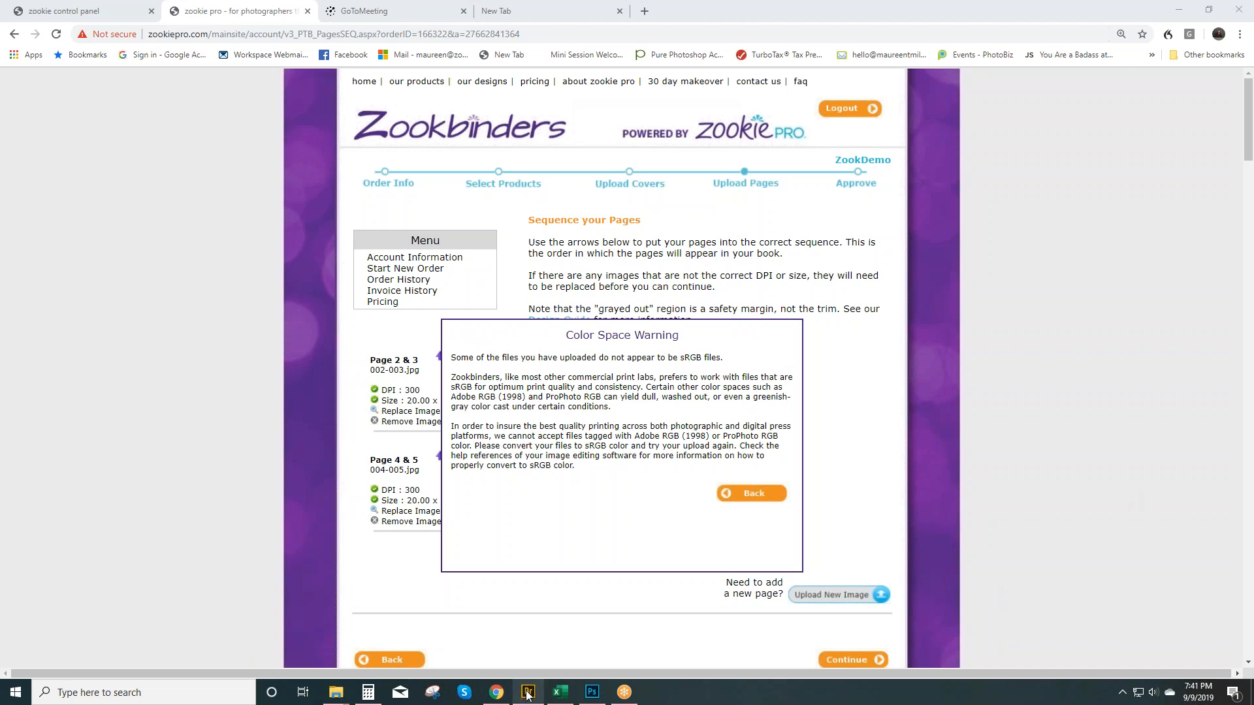
# - Switch to Adobe Bridge to view the 100_WEDDING photo folder
pyautogui.click(527, 692)
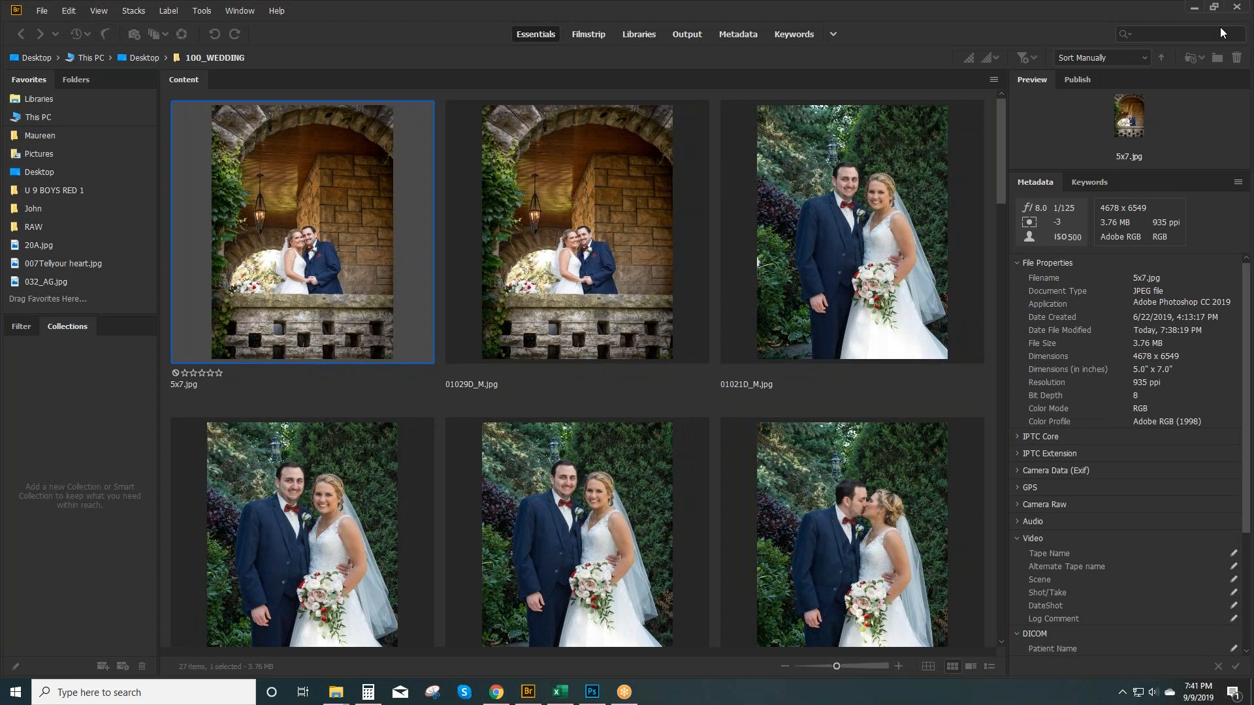
pyautogui.moveTo(460, 311)
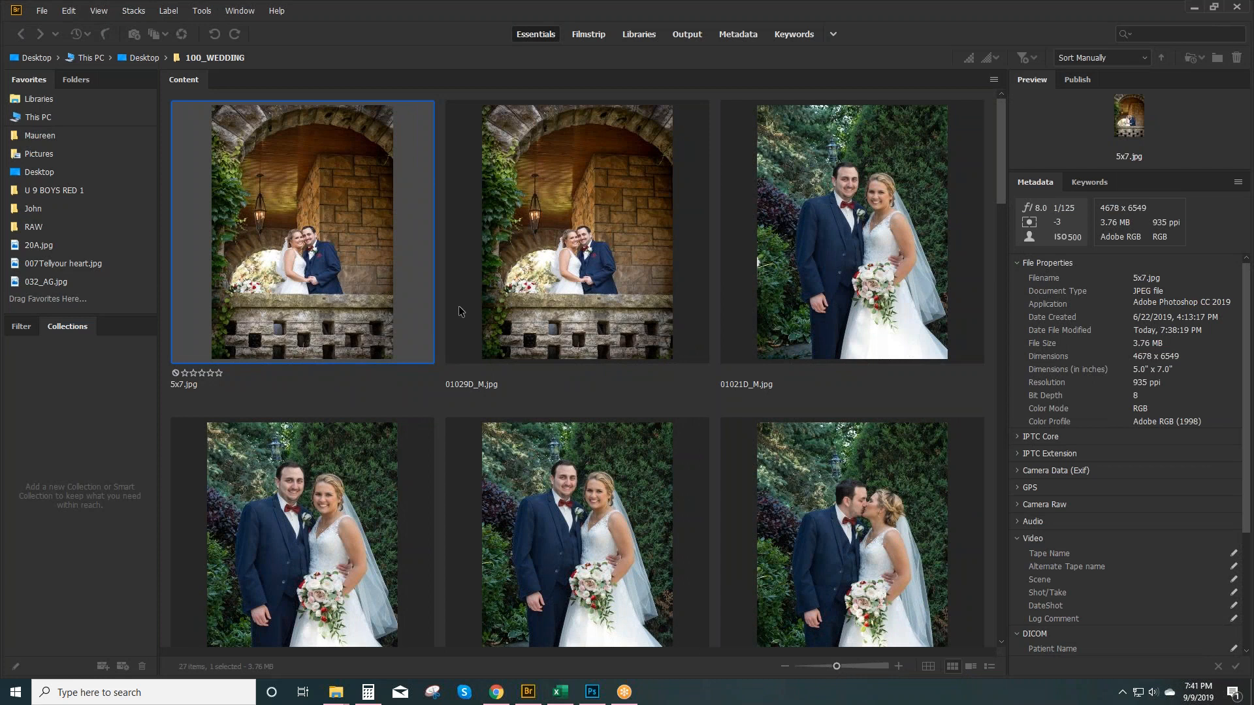
pyautogui.moveTo(222, 330)
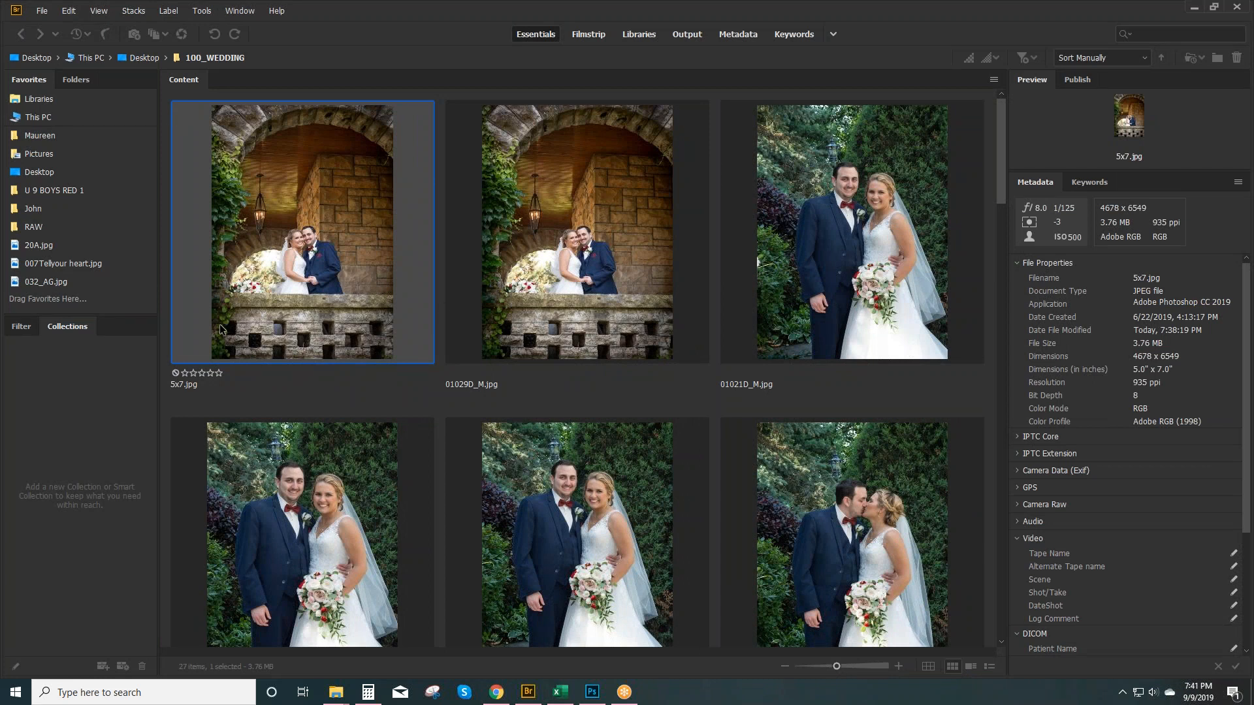
pyautogui.moveTo(298, 267)
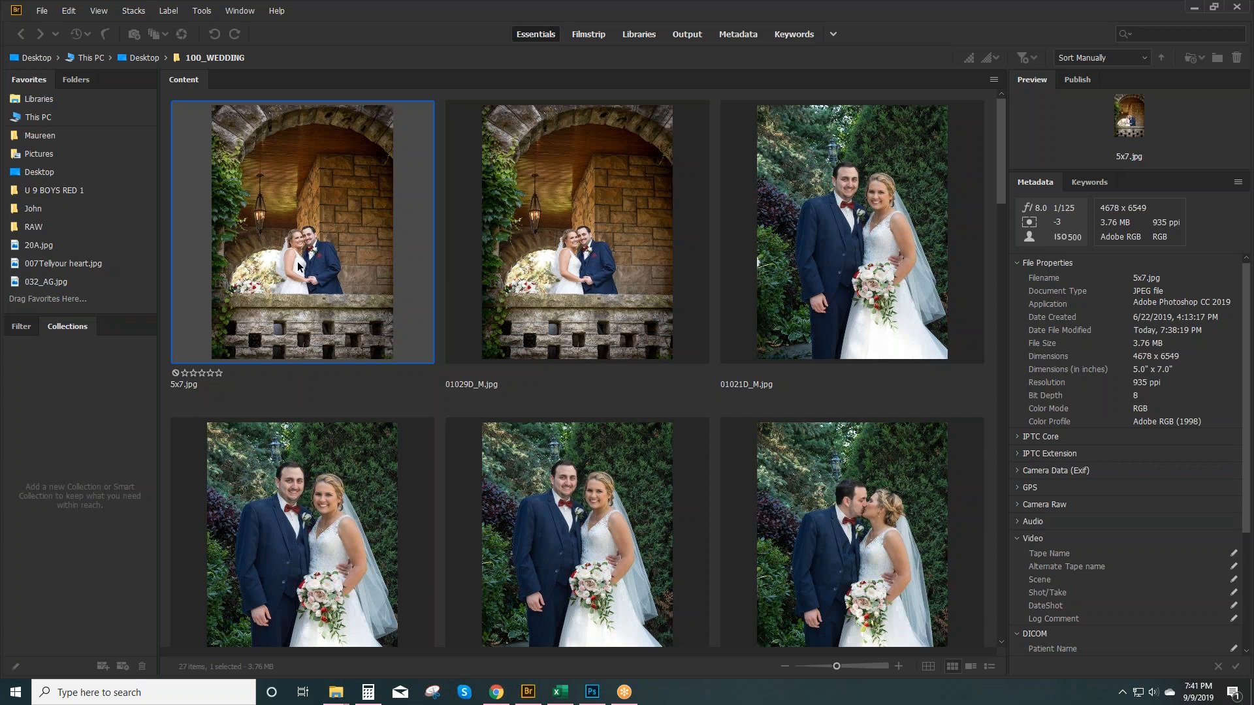
pyautogui.moveTo(1137, 430)
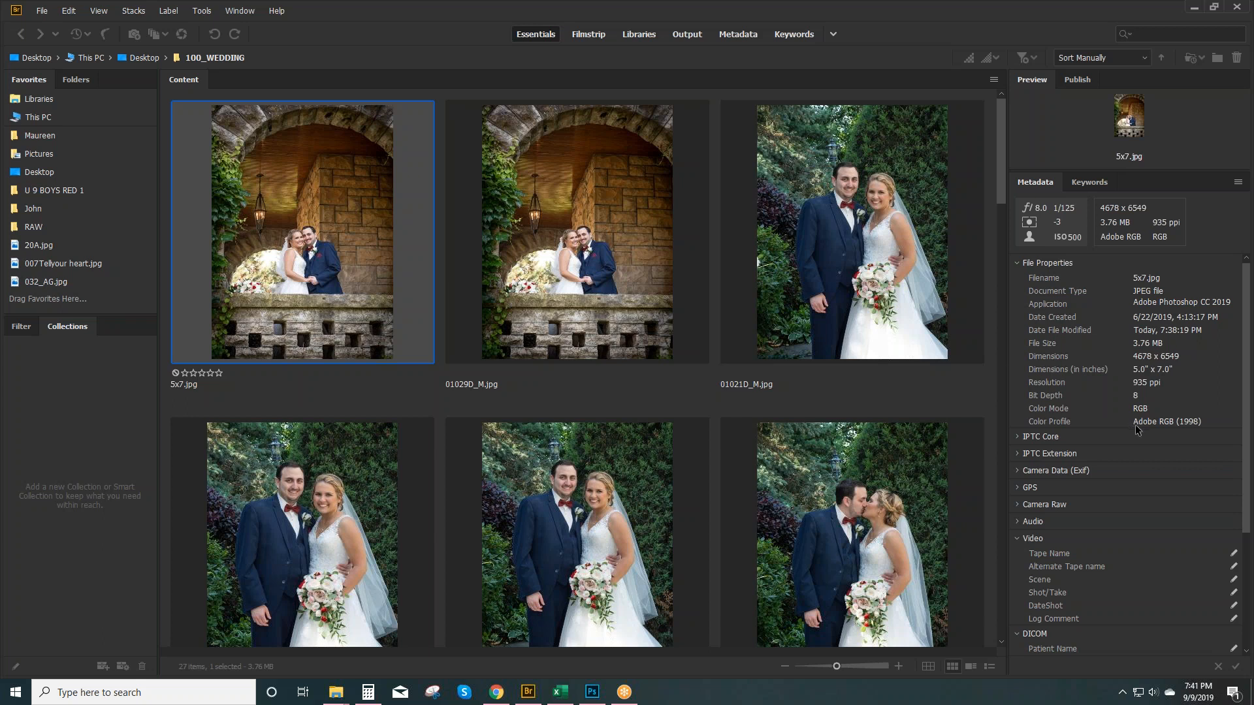
pyautogui.moveTo(1201, 427)
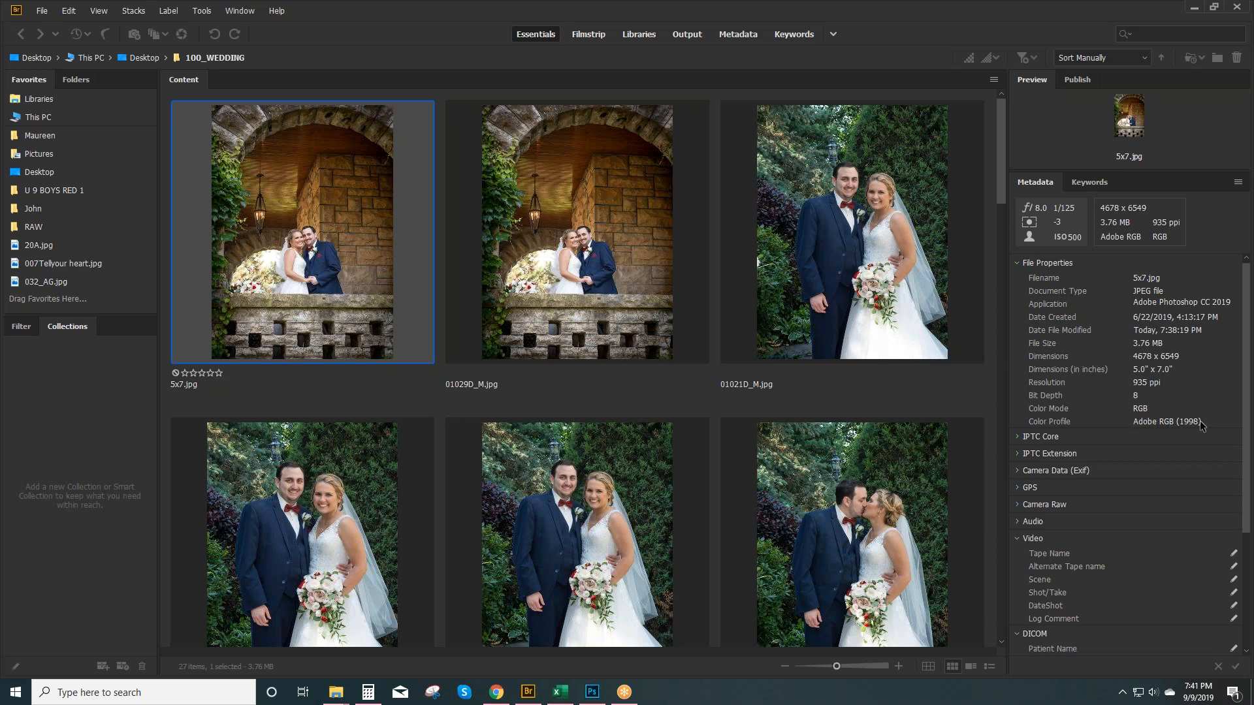
pyautogui.click(577, 232)
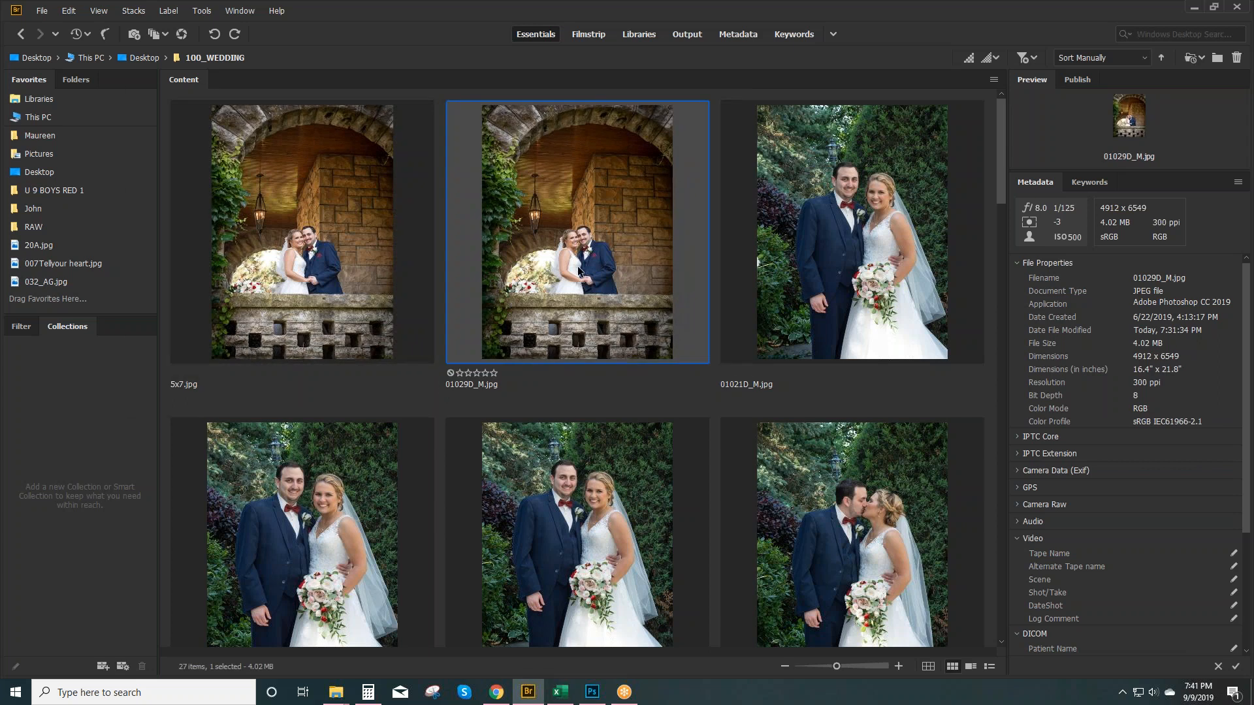
pyautogui.moveTo(1124, 429)
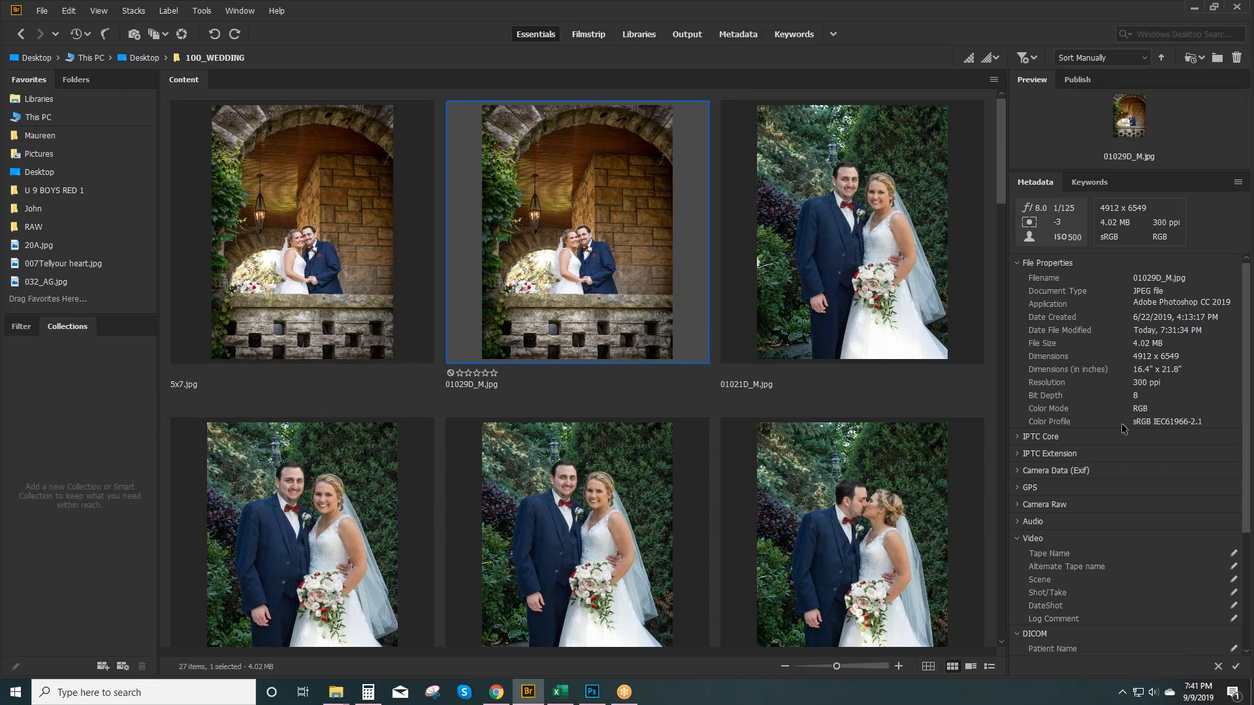
pyautogui.click(851, 232)
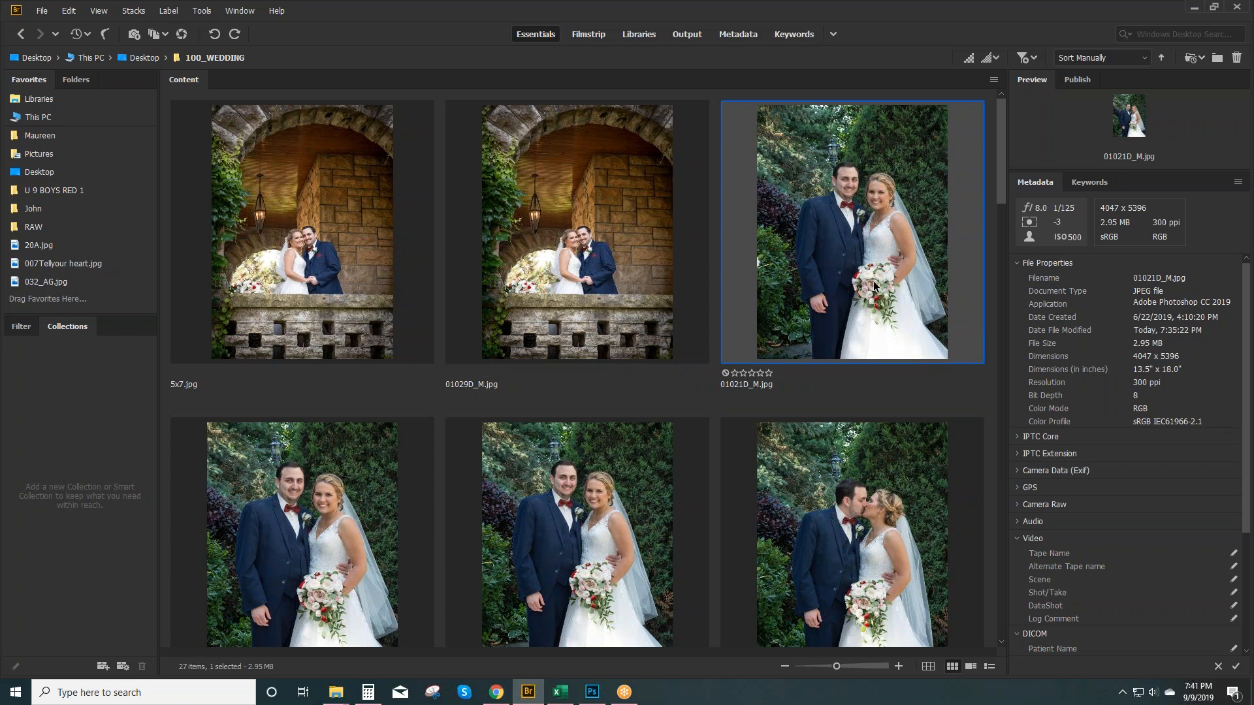
pyautogui.moveTo(254, 281)
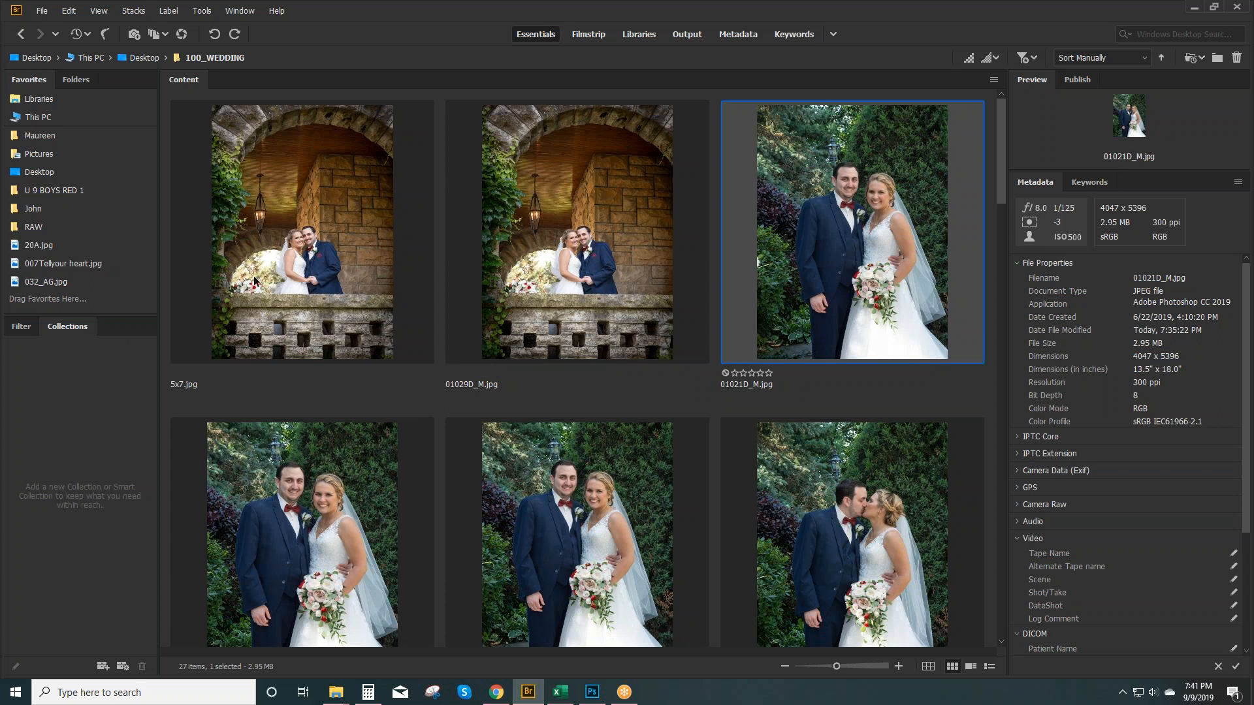
pyautogui.click(302, 232)
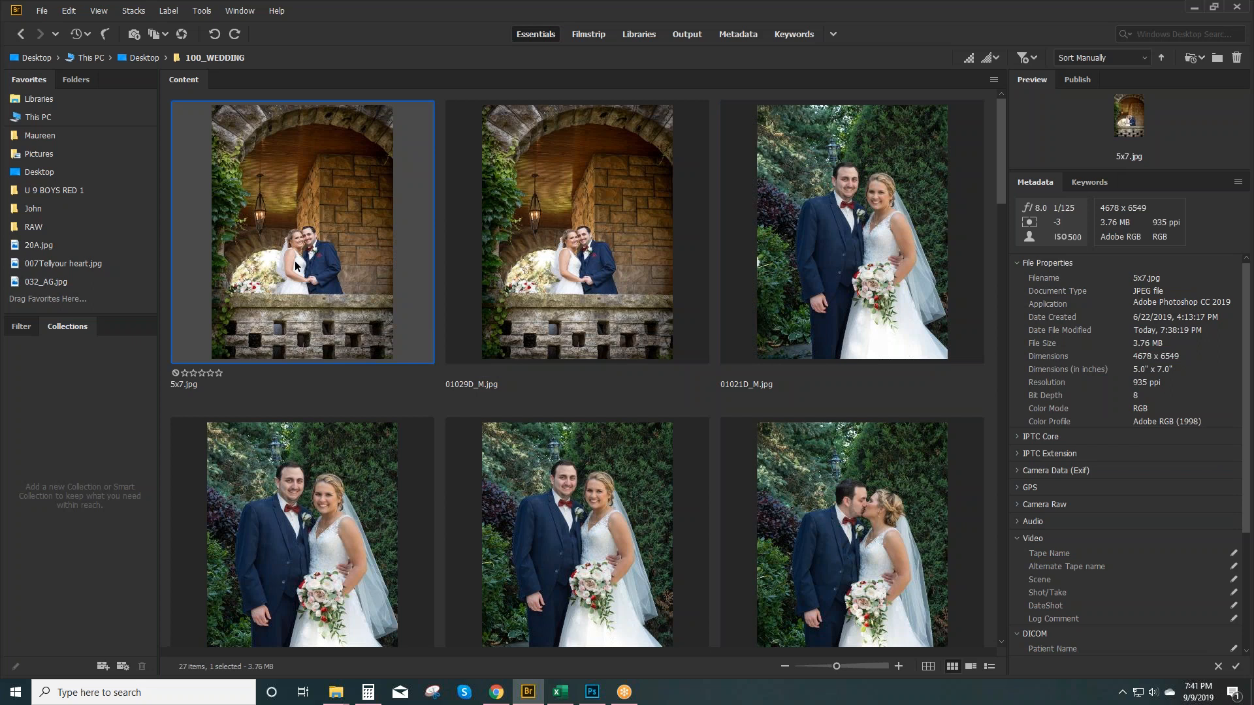
pyautogui.moveTo(378, 349)
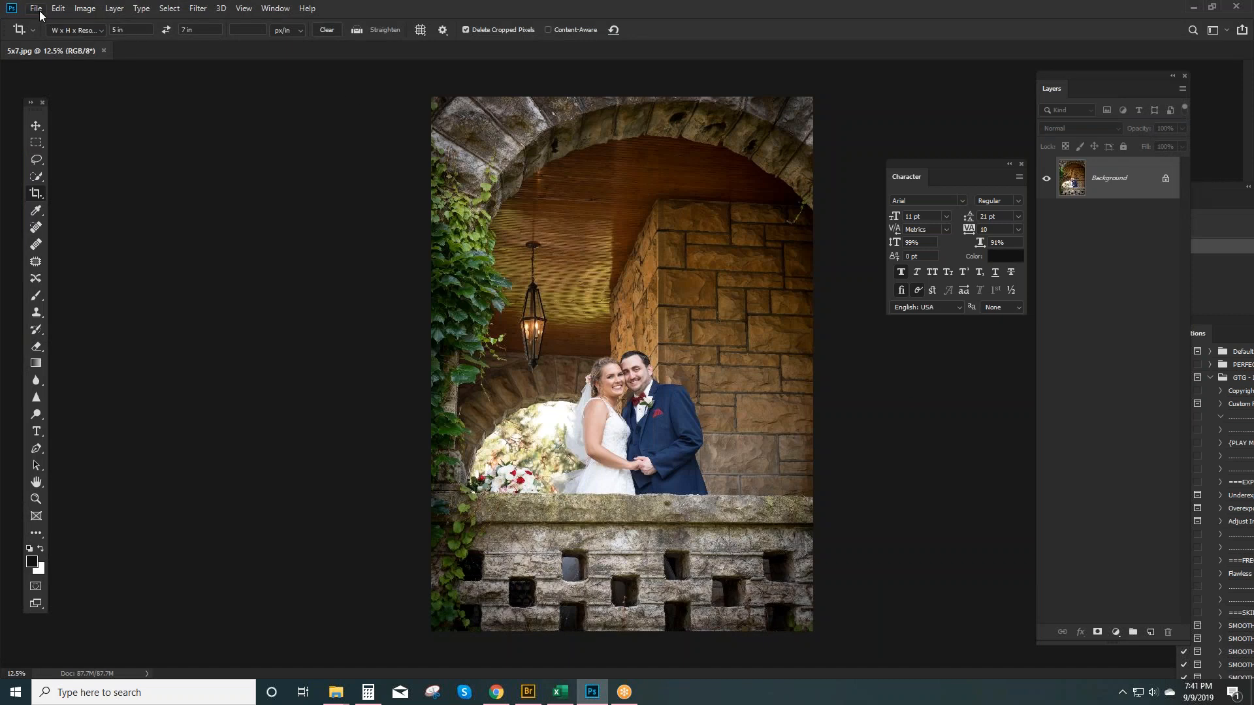
pyautogui.moveTo(58, 8)
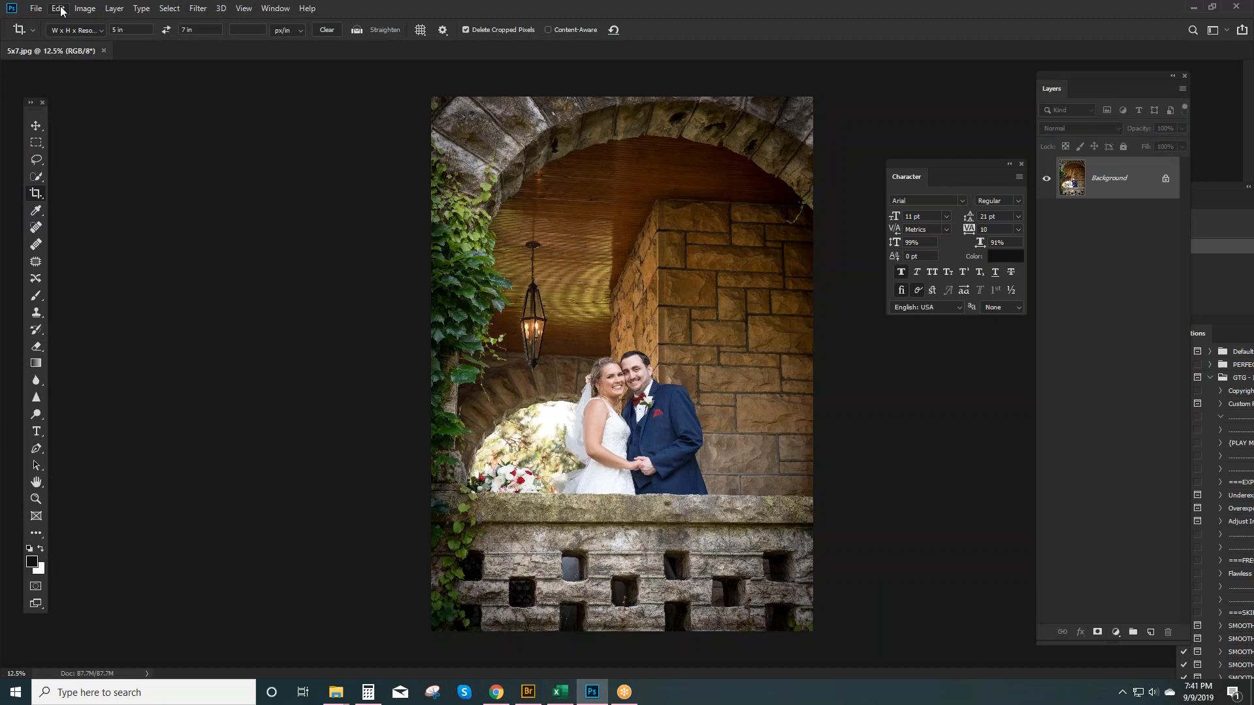
# - Open the Edit menu for the open 5x7.jpg photo
pyautogui.click(57, 8)
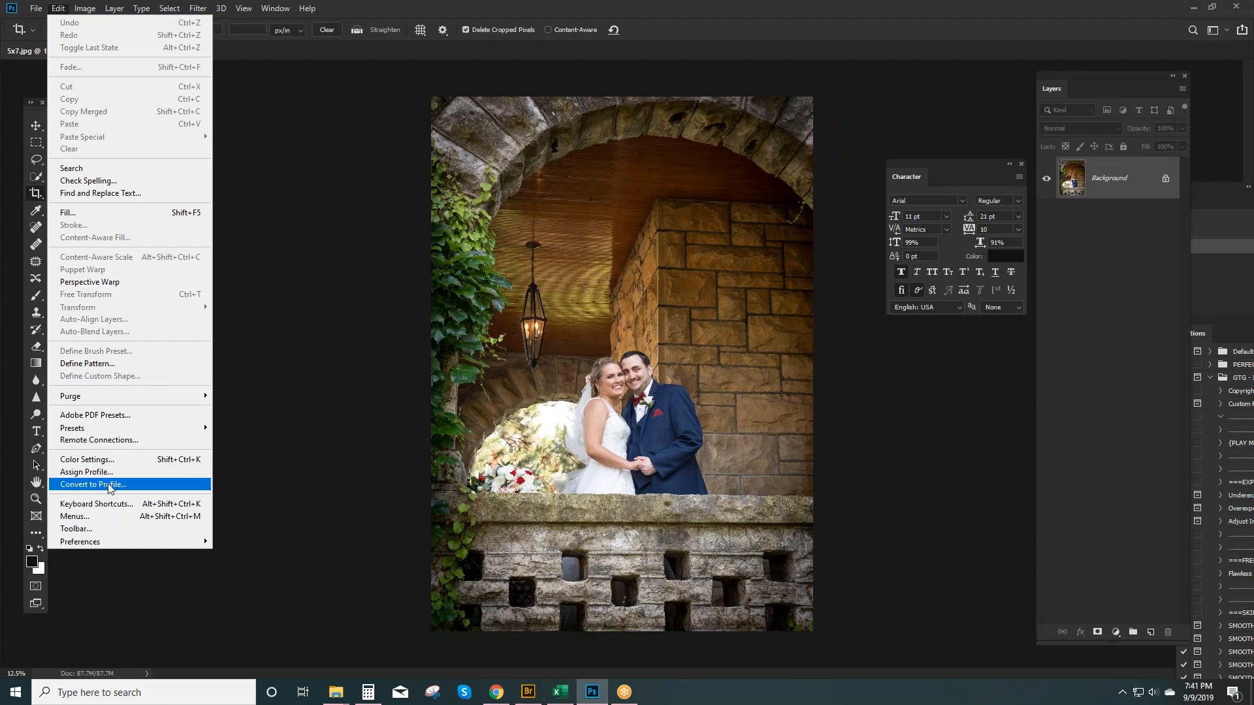
# - Convert the 5x7 photo to the sRGB IEC61966-2.1 destination profile via Convert to Profile
pyautogui.click(92, 484)
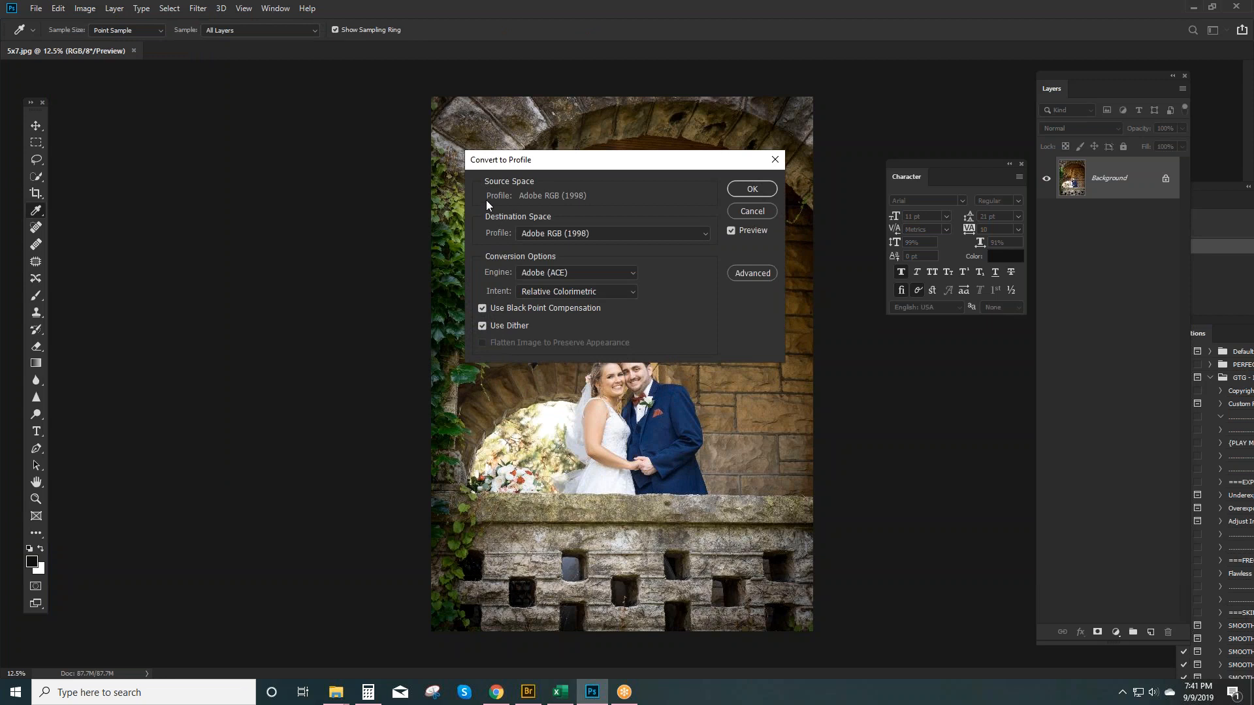
pyautogui.moveTo(530, 207)
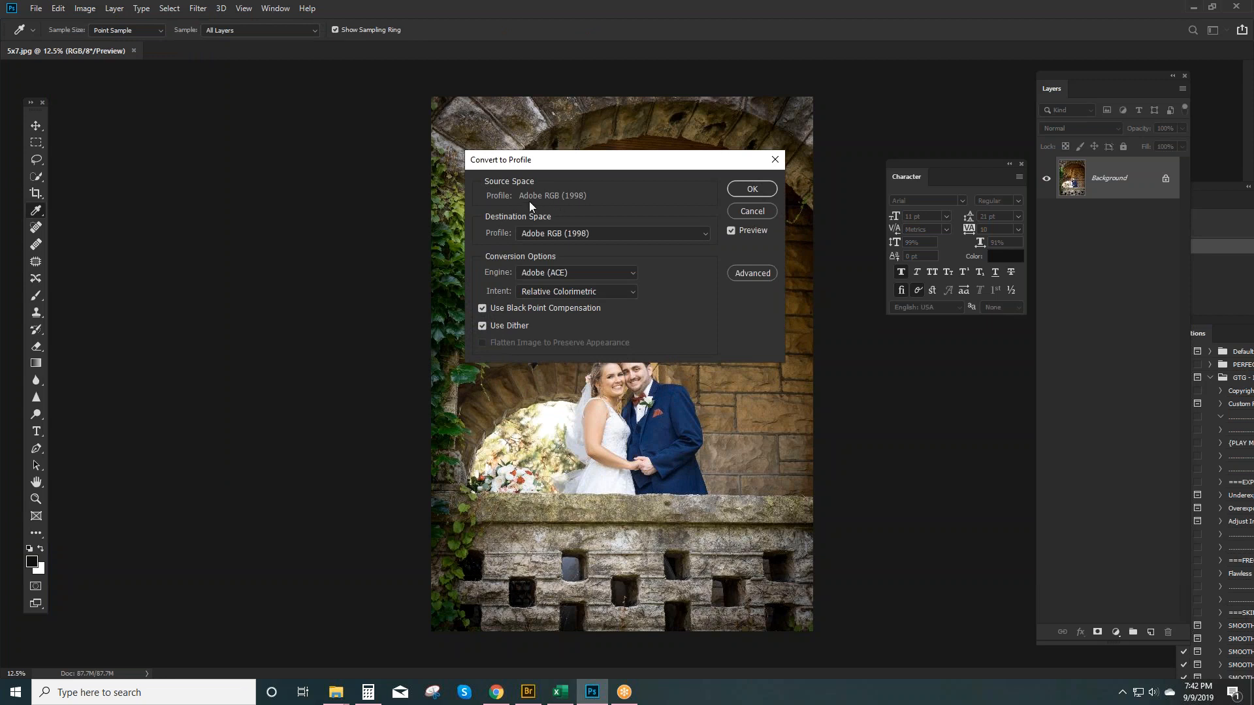
pyautogui.moveTo(563, 203)
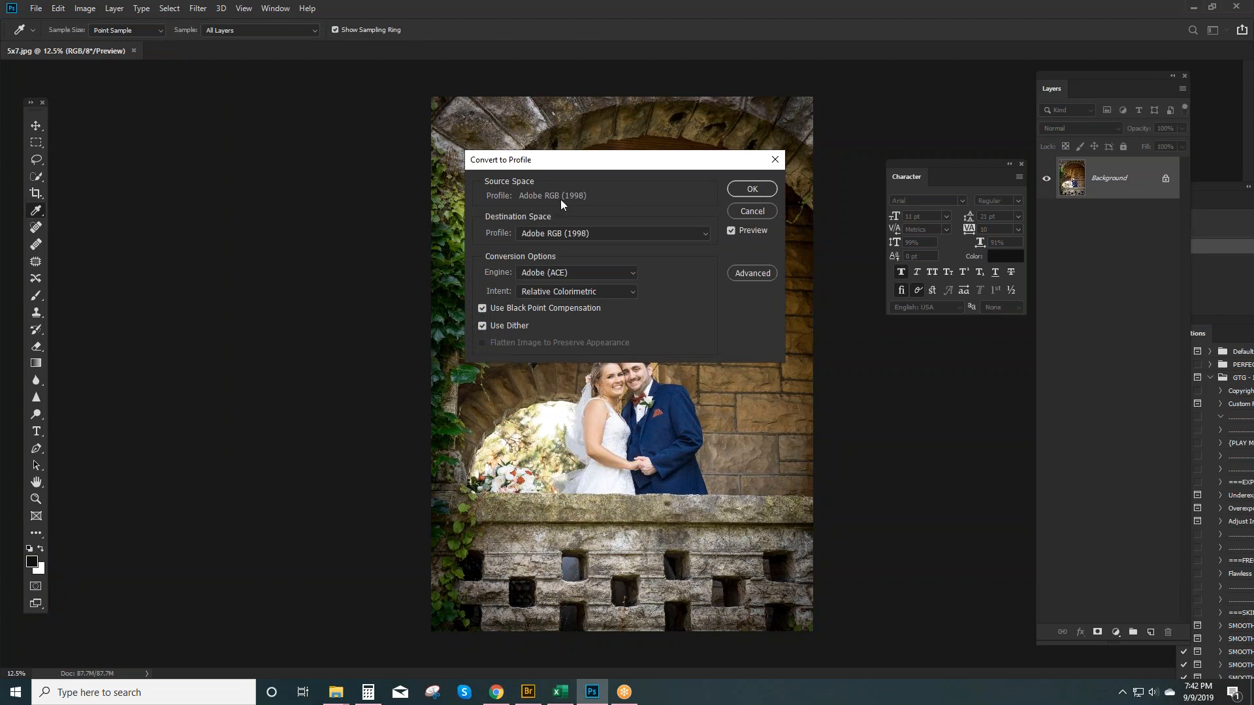
pyautogui.moveTo(555, 225)
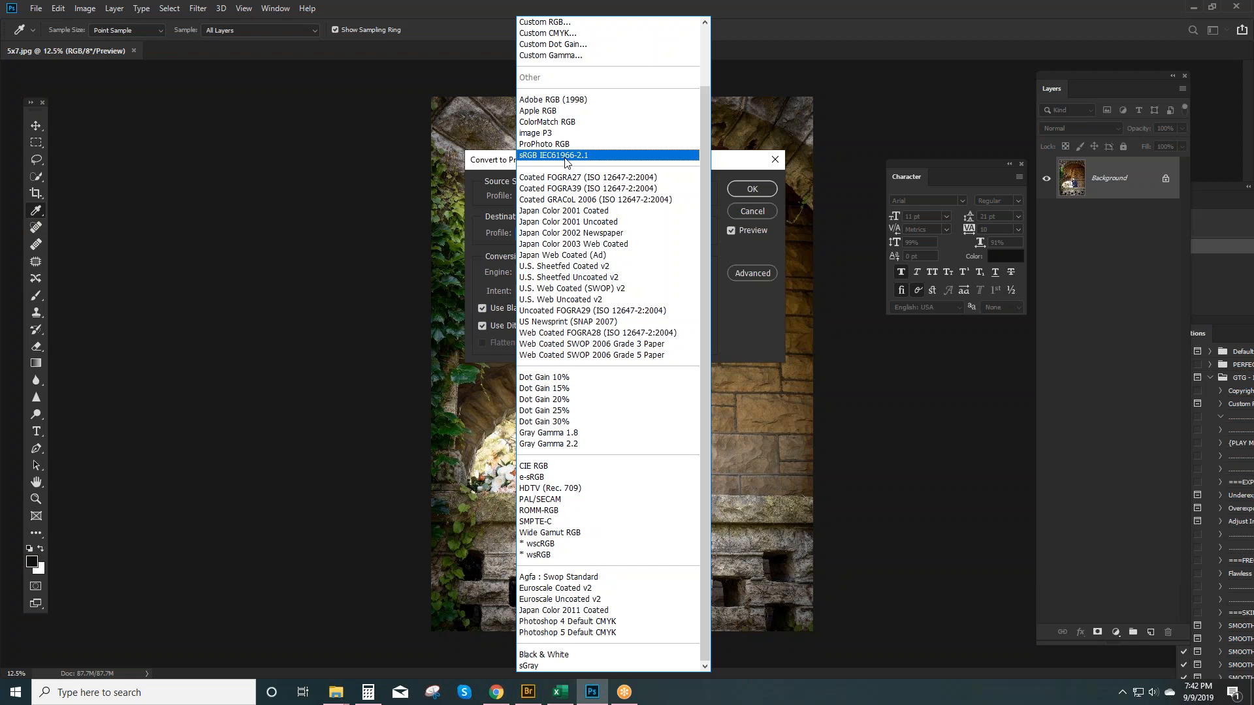
pyautogui.click(552, 155)
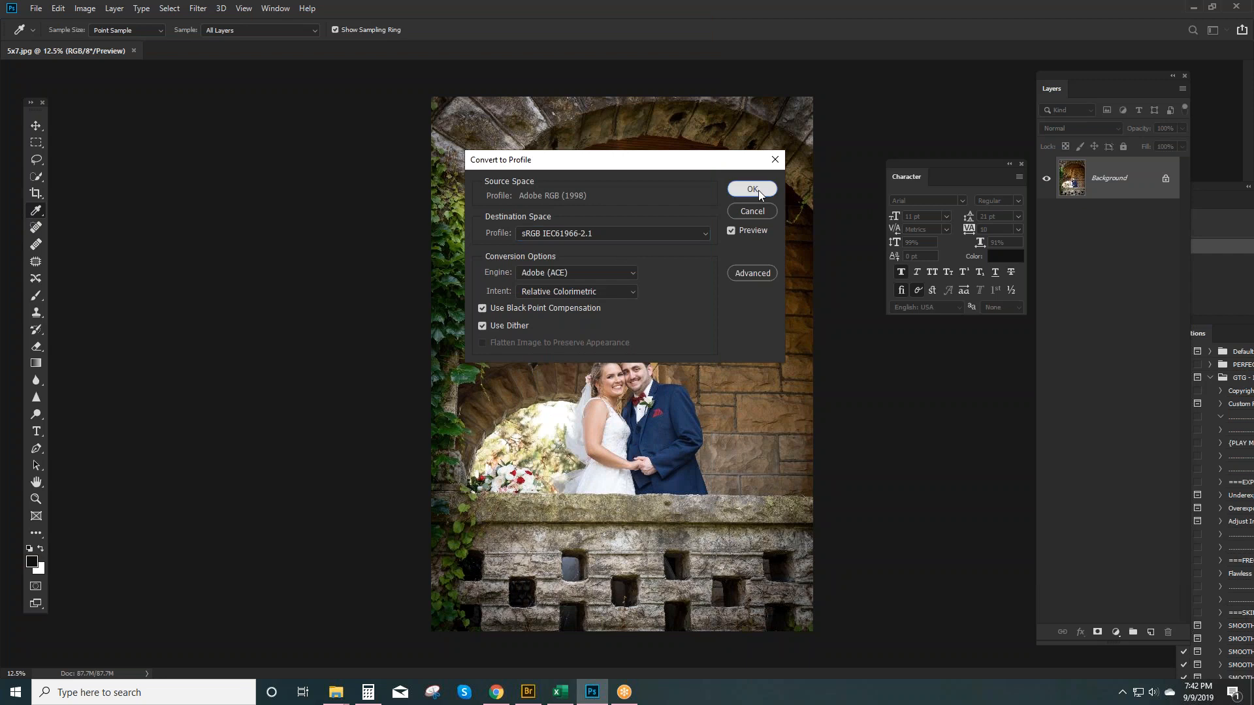
pyautogui.click(751, 189)
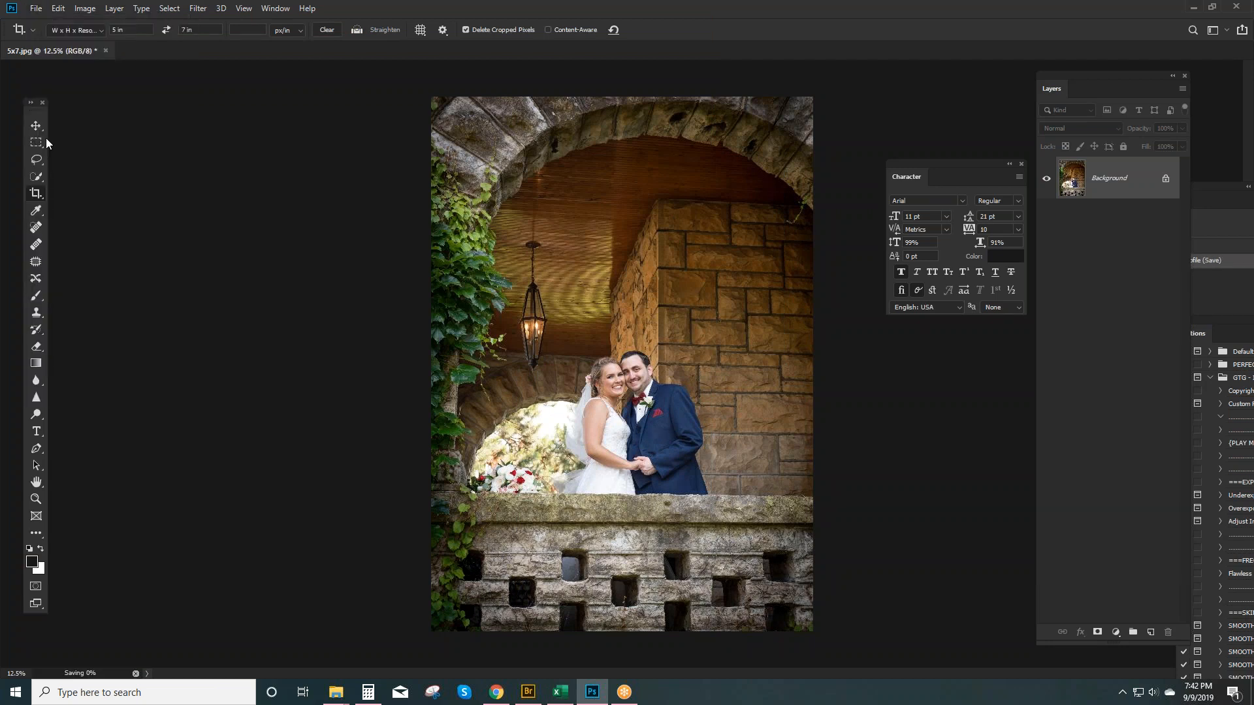
# - Check 5x7.jpg's sRGB IEC61966-2.1 profile in Bridge, then return to Photoshop
pyautogui.click(526, 691)
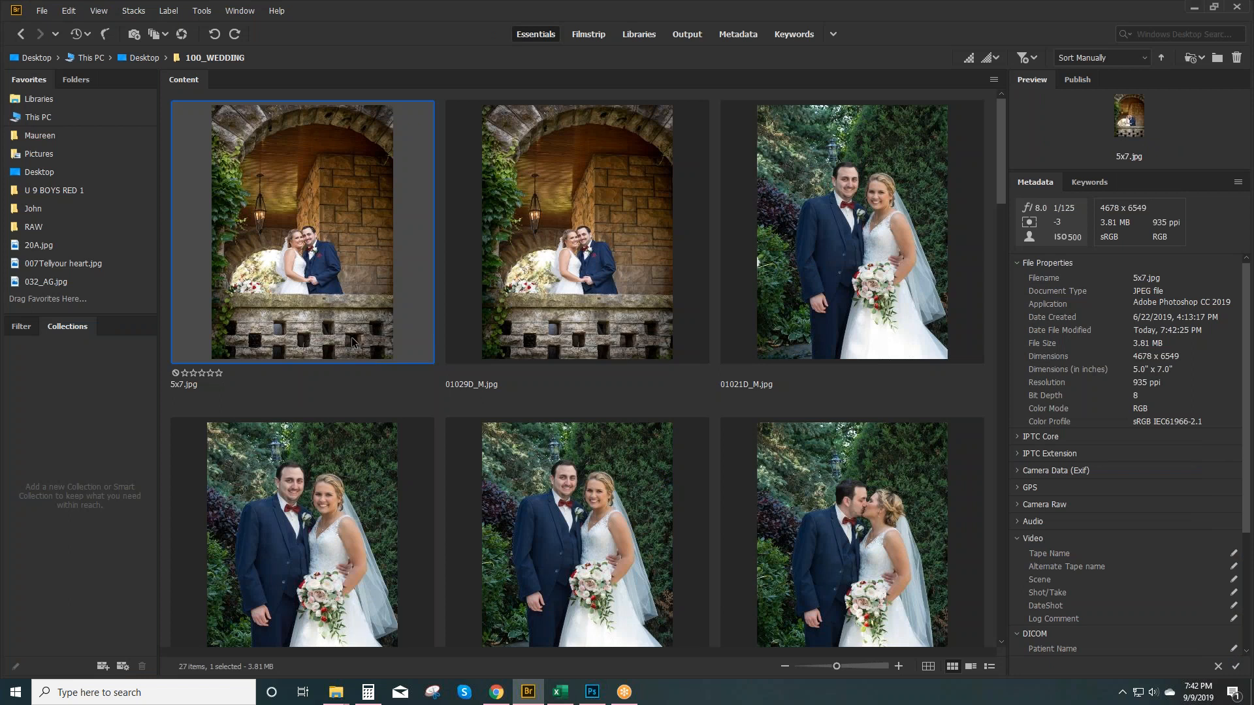
pyautogui.moveTo(1133, 439)
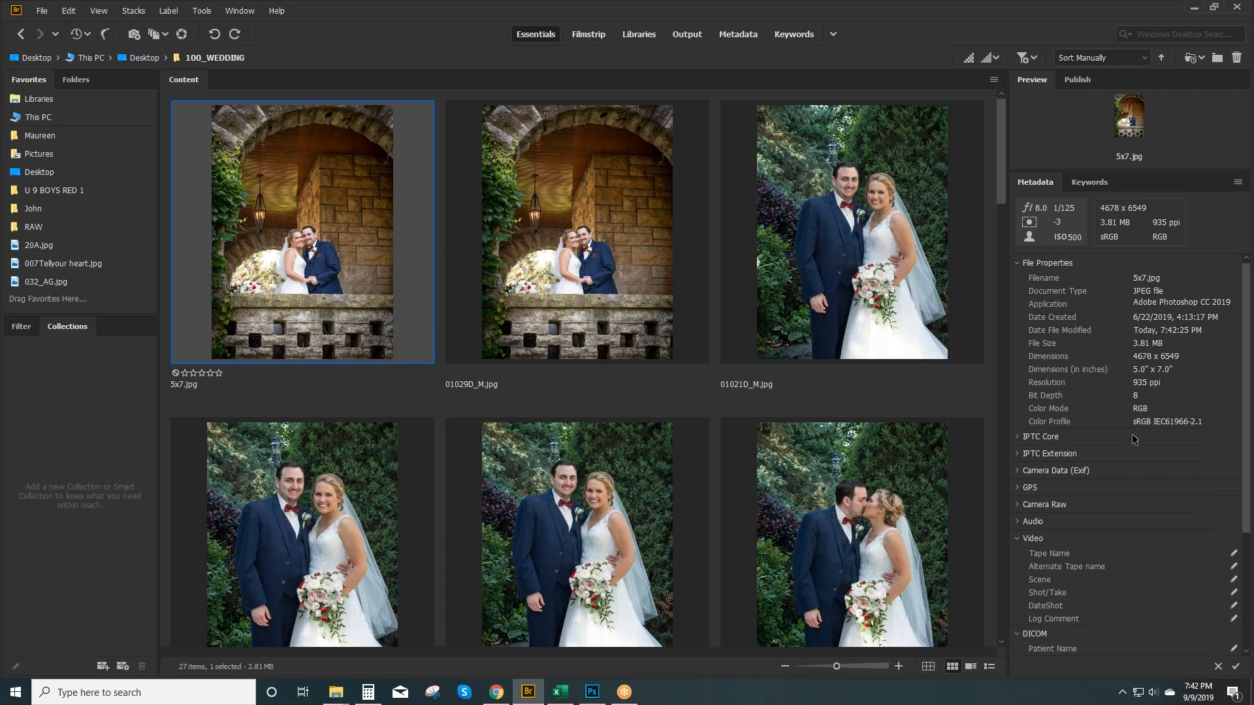
pyautogui.moveTo(1175, 439)
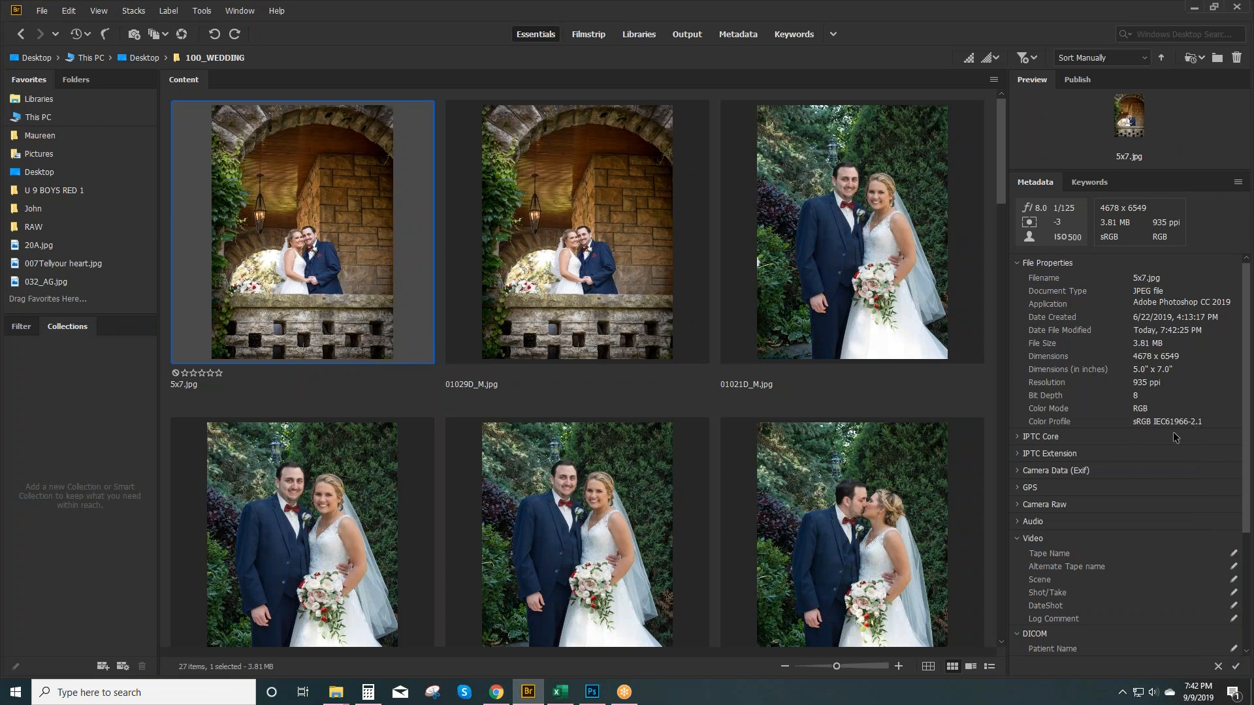
pyautogui.click(591, 693)
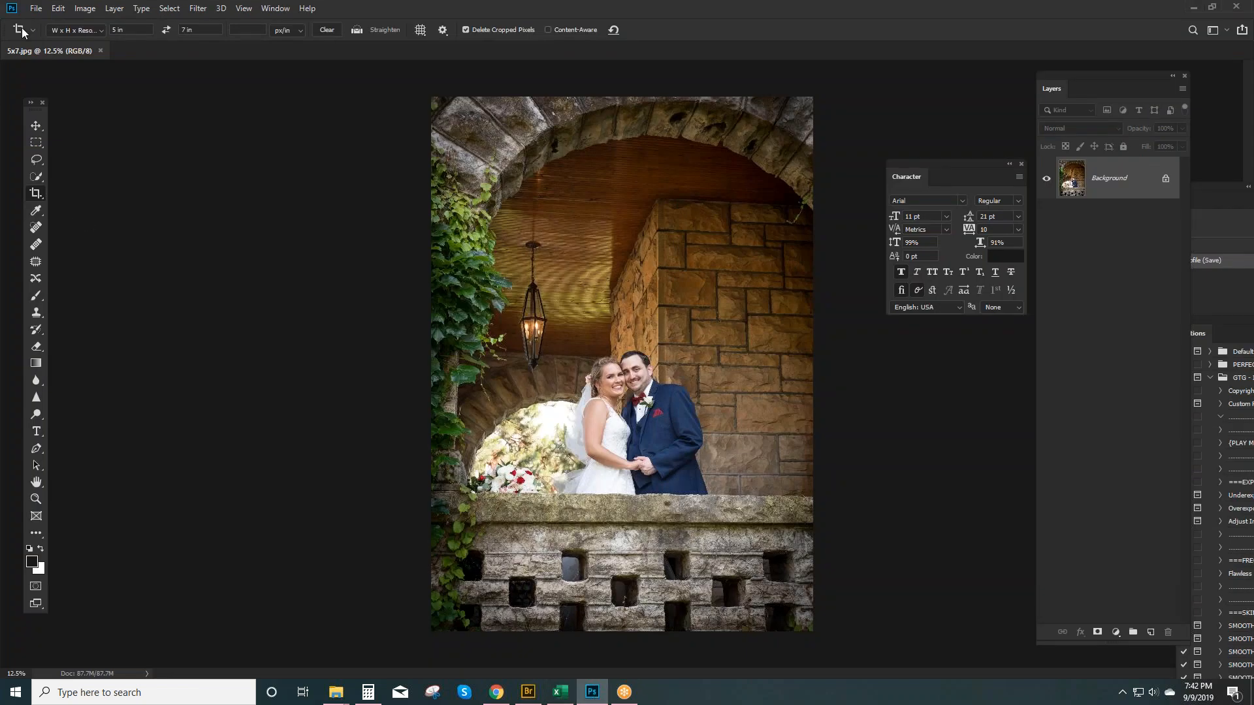
pyautogui.moveTo(99, 244)
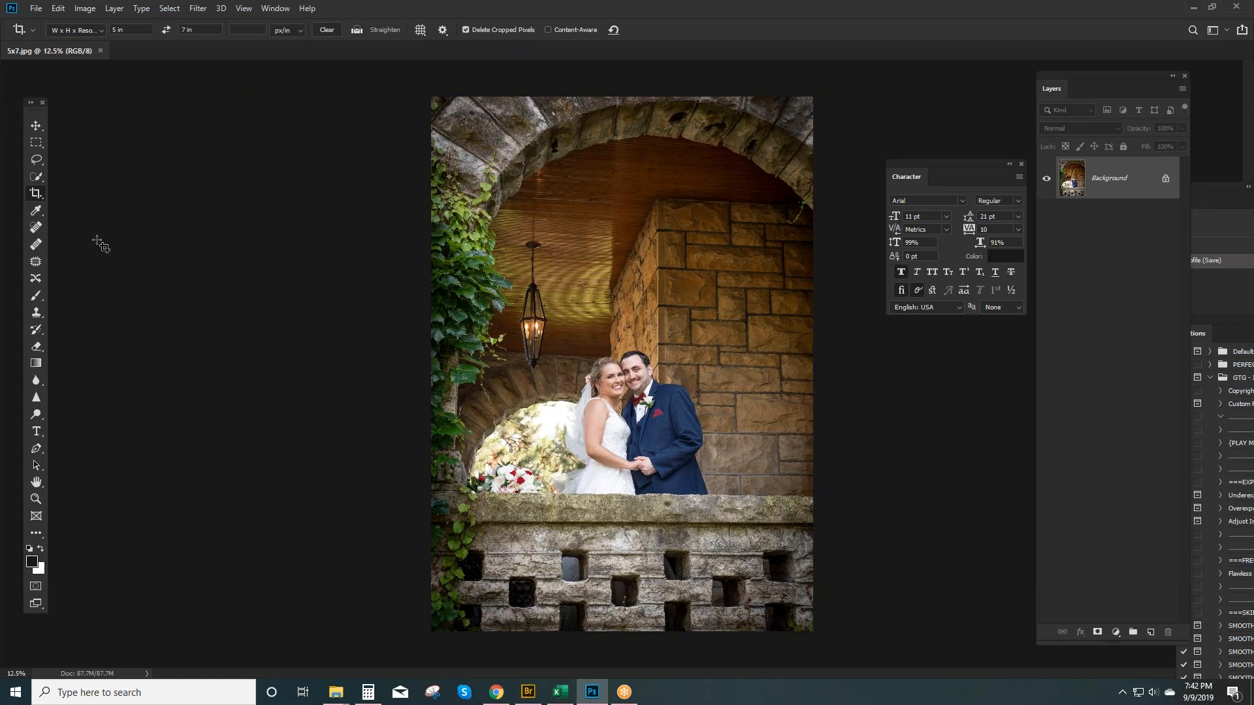
pyautogui.moveTo(104, 257)
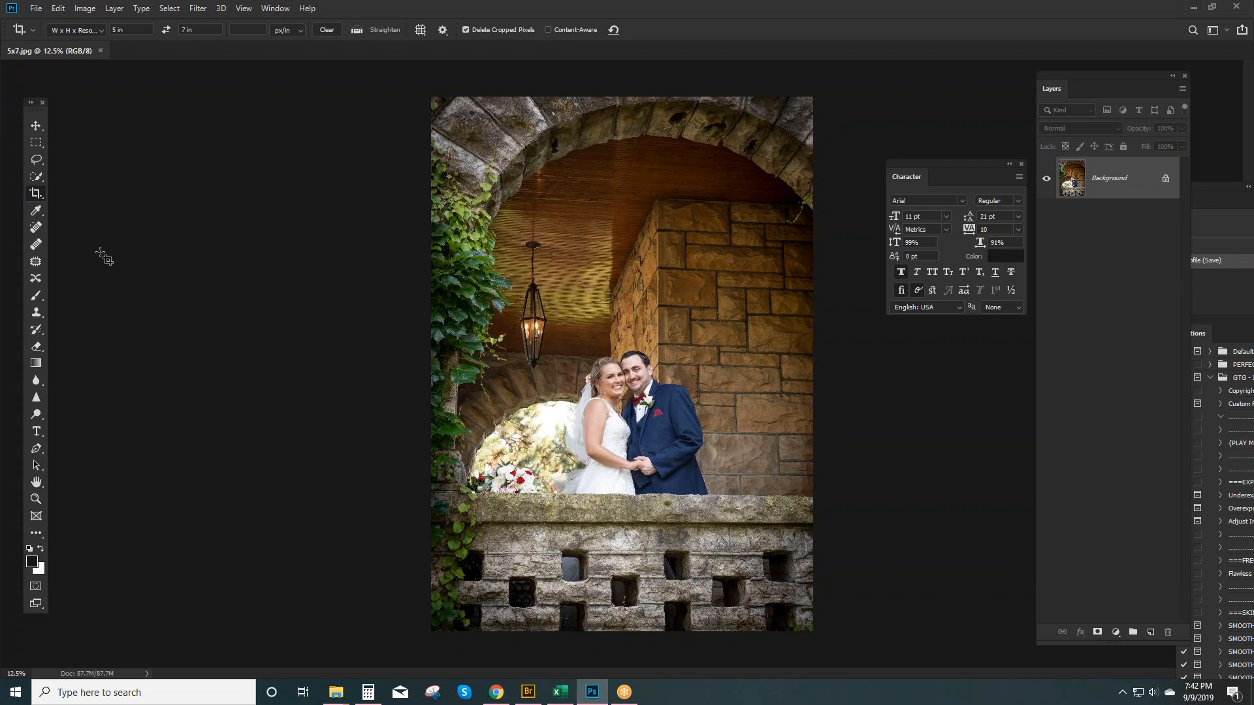
pyautogui.moveTo(106, 259)
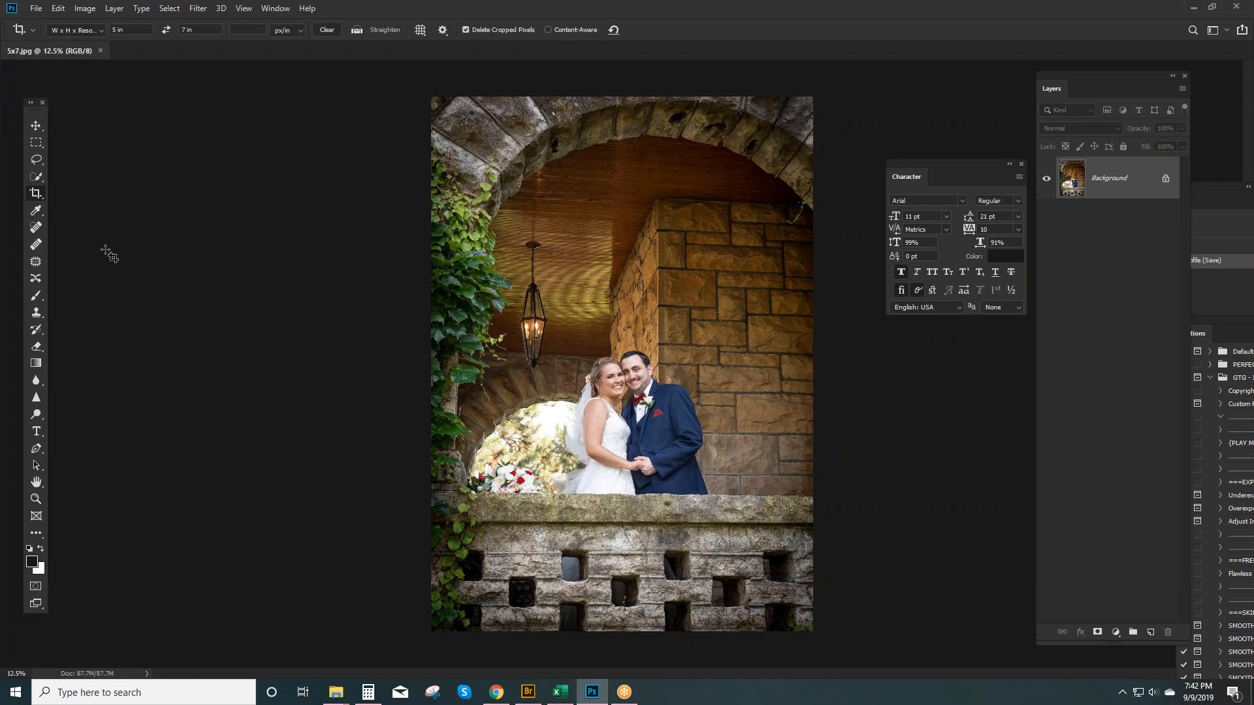
pyautogui.moveTo(190, 393)
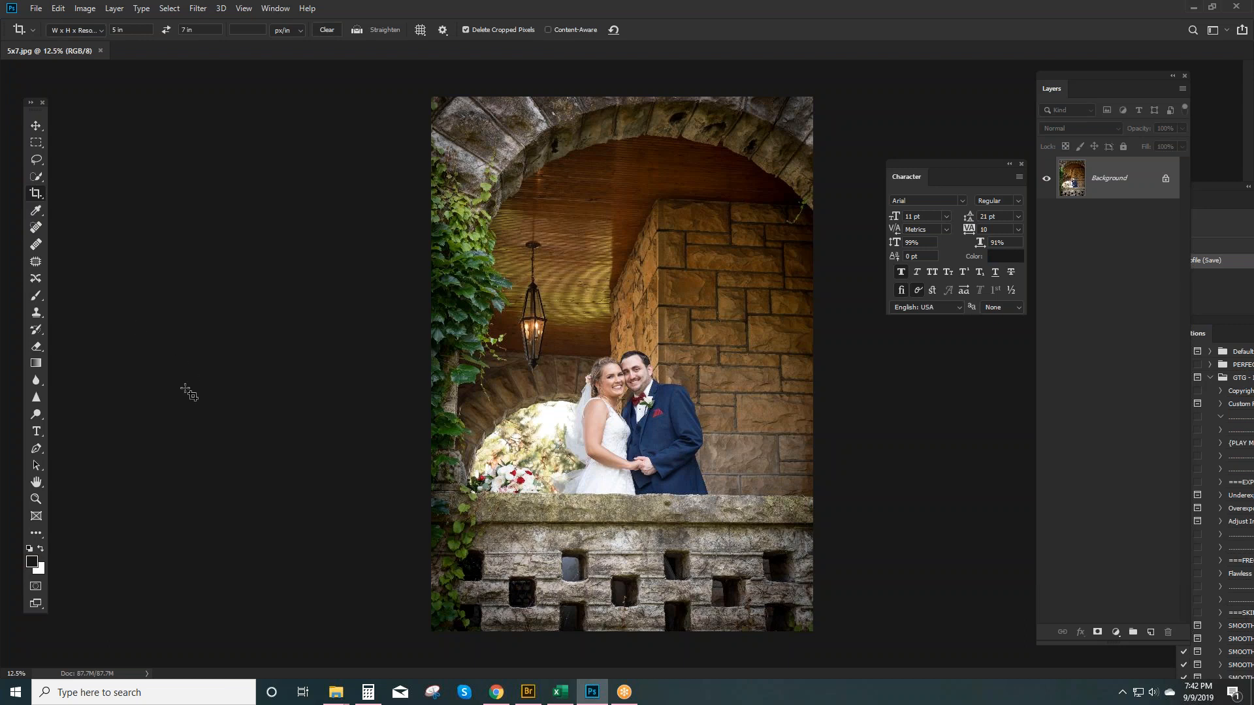